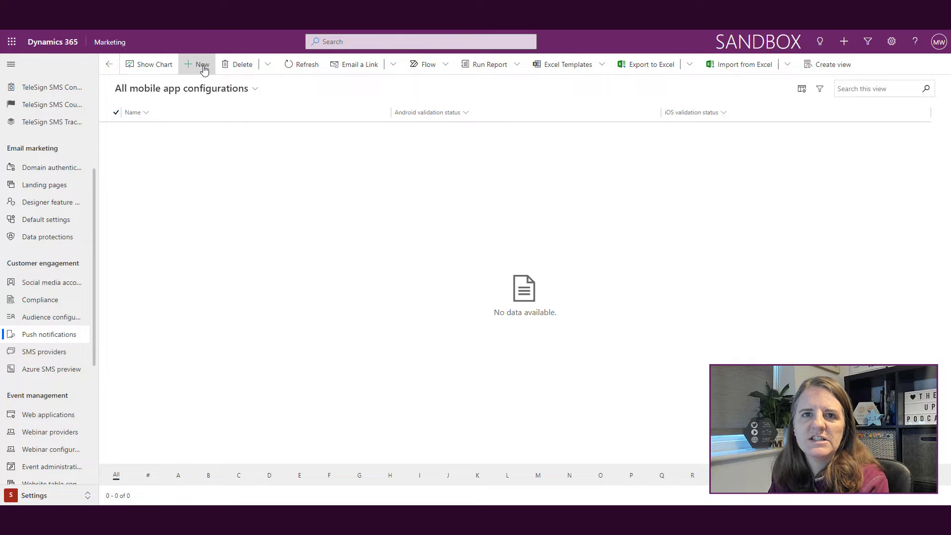
- Start a new mobile app configuration and highlight the guidance note about needing an existing app
left_click(202, 64)
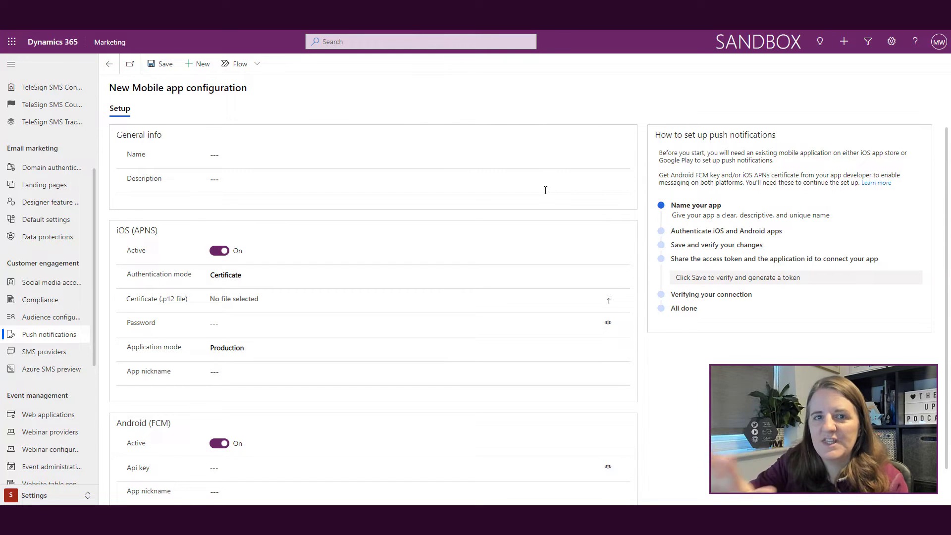
mouse_move(657, 123)
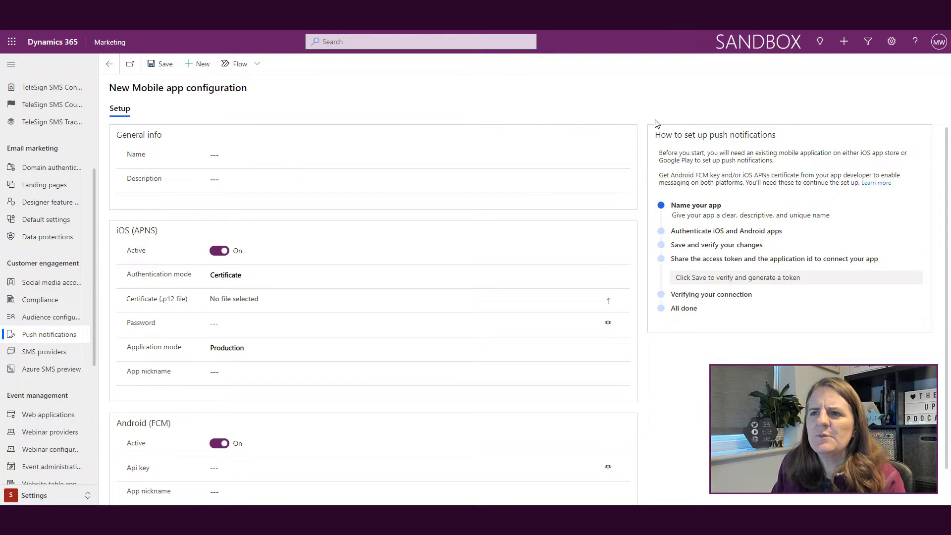
double_click(668, 153)
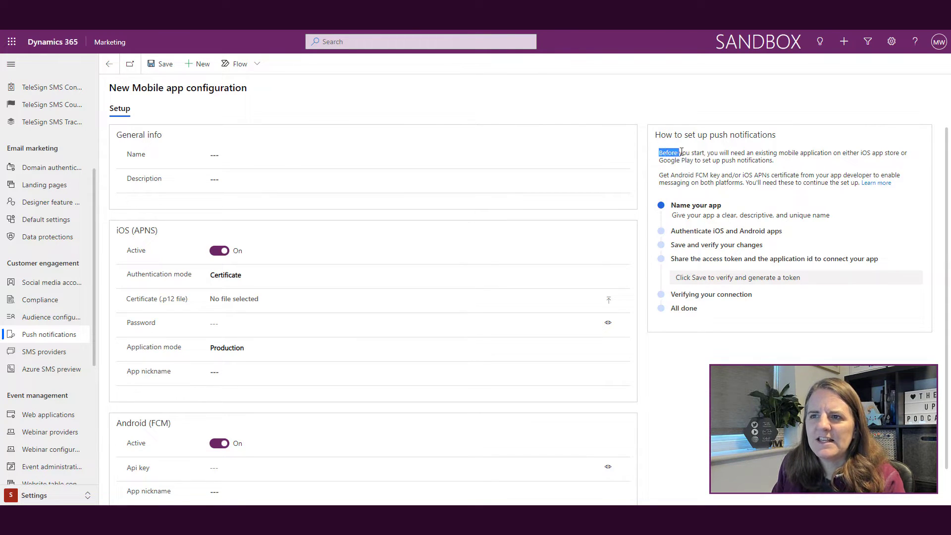
left_click_drag(659, 152, 783, 160)
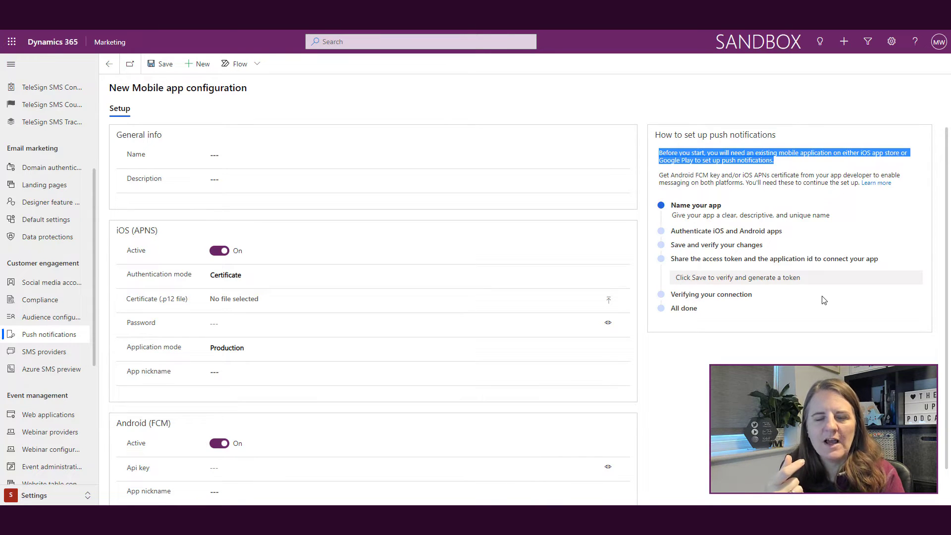
- Create a new push notification in Real-time marketing and rename it 'Case Closure Push'
left_click(34, 495)
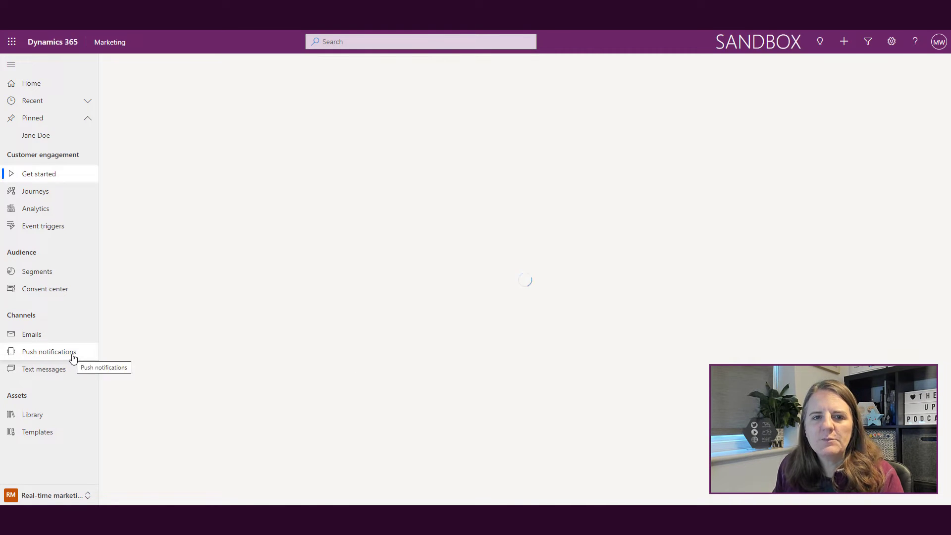
left_click(48, 352)
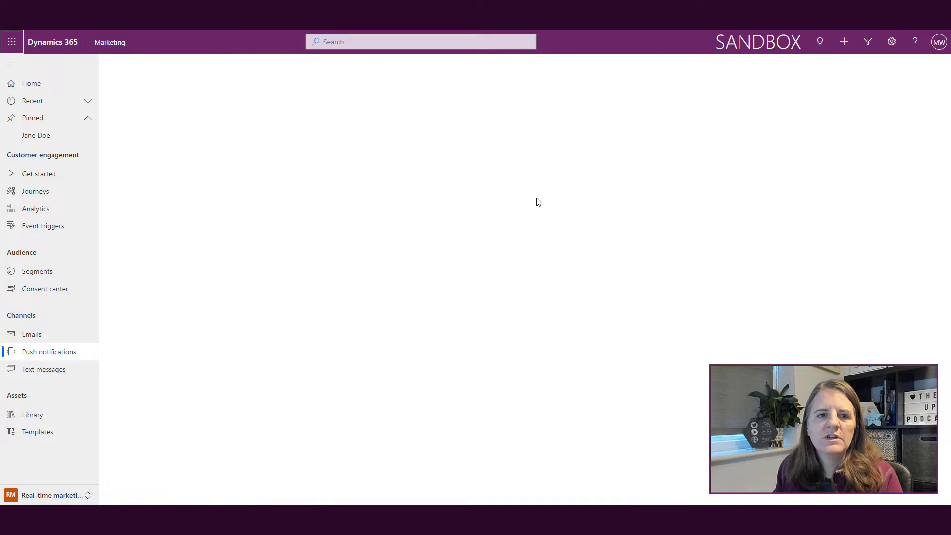
left_click(48, 351)
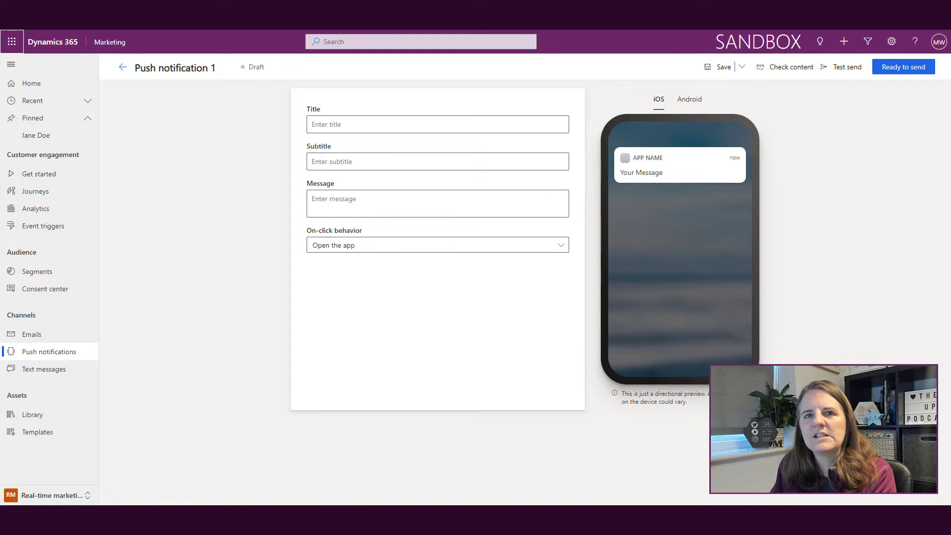
double_click(185, 68)
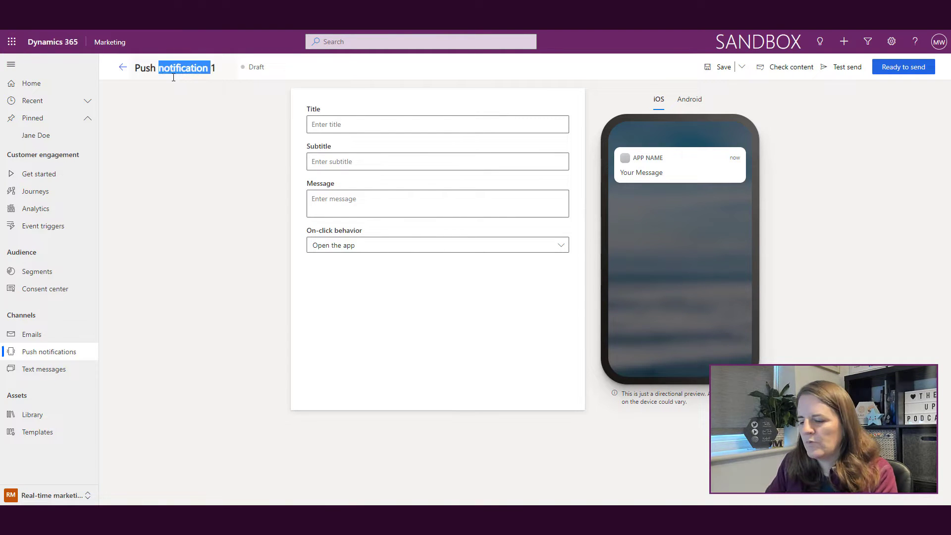
type("Push")
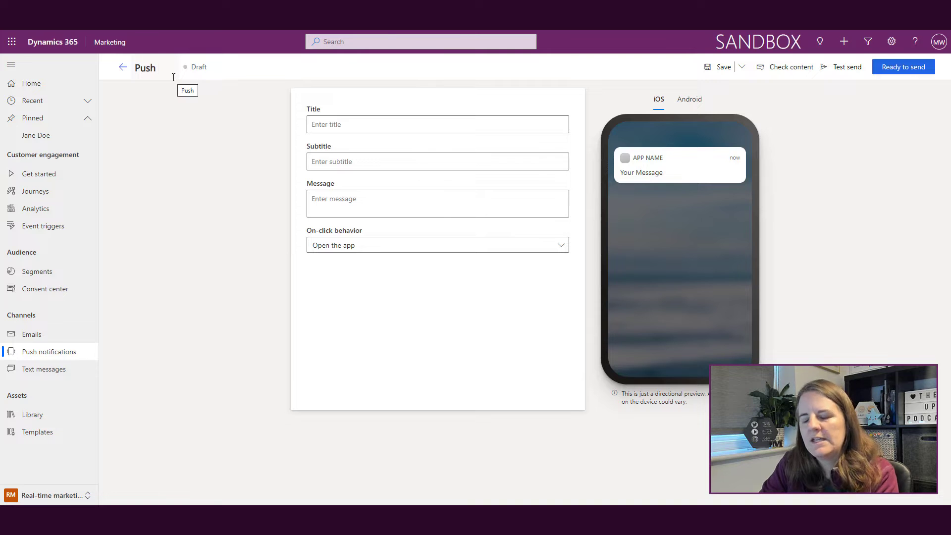
left_click(149, 68)
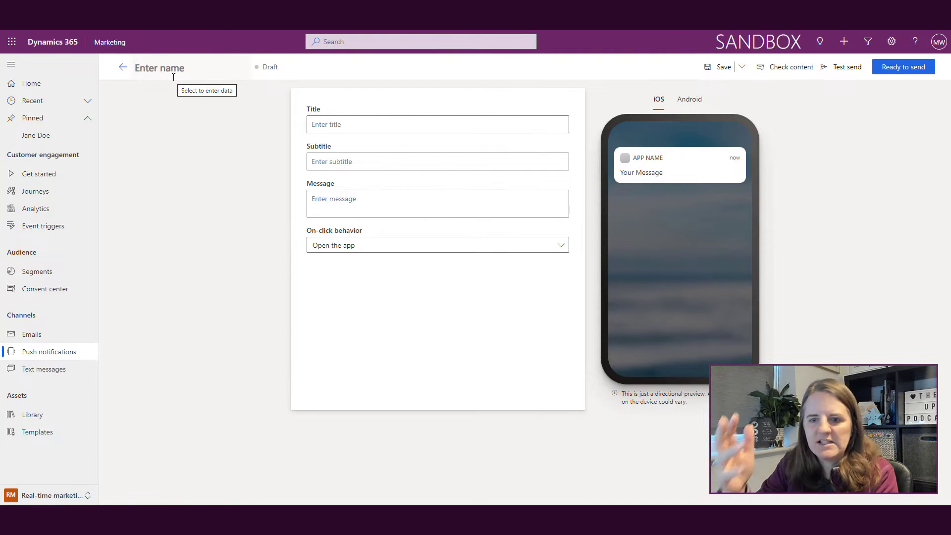
type("Case Closure Push")
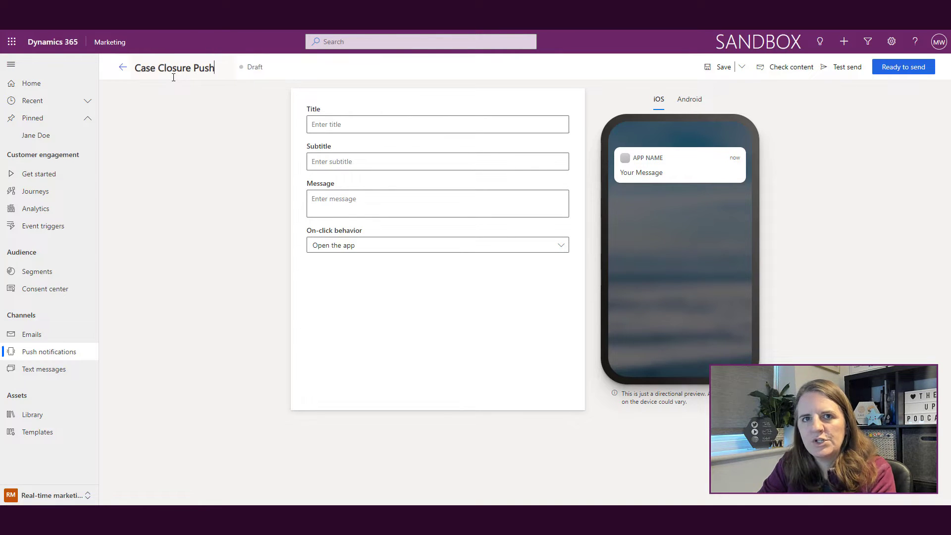
- Confirm the notification name and compare the Android and iOS previews
left_click(438, 124)
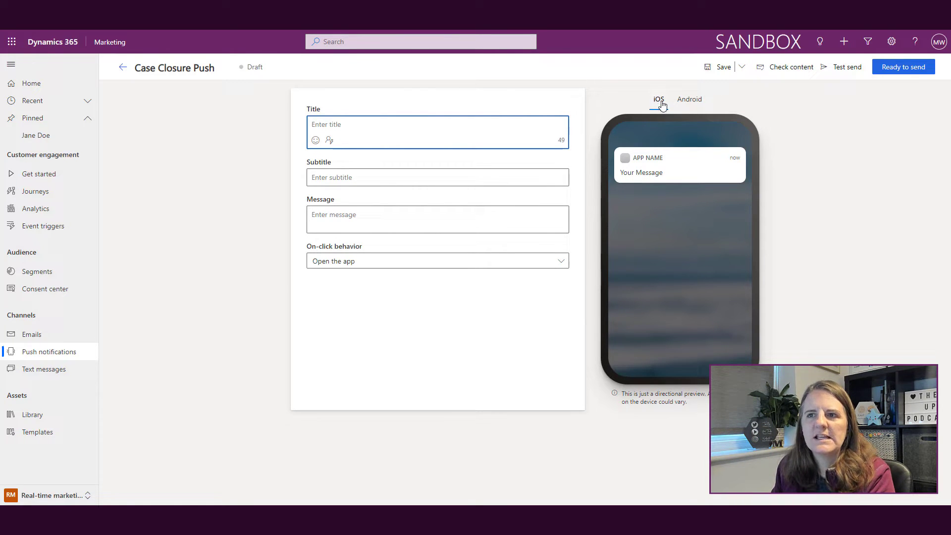
left_click(689, 99)
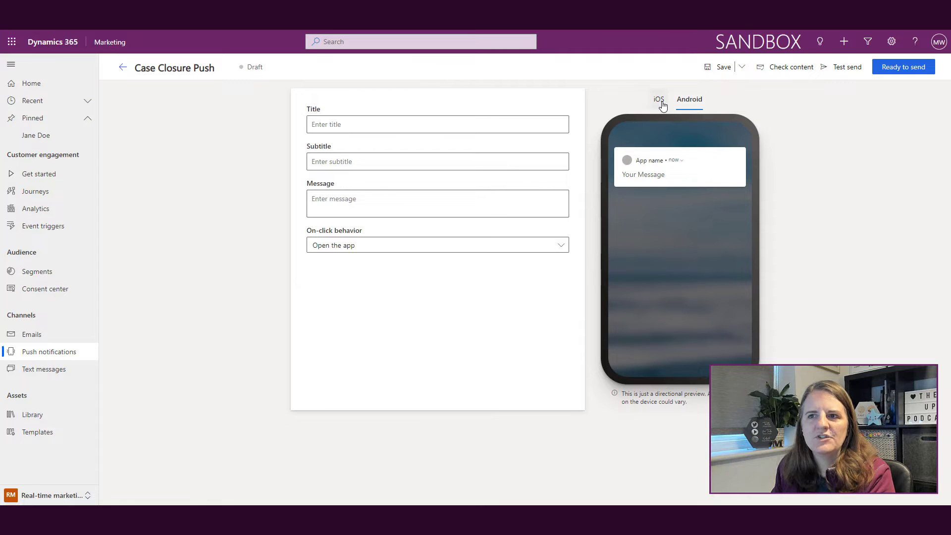
left_click(658, 99)
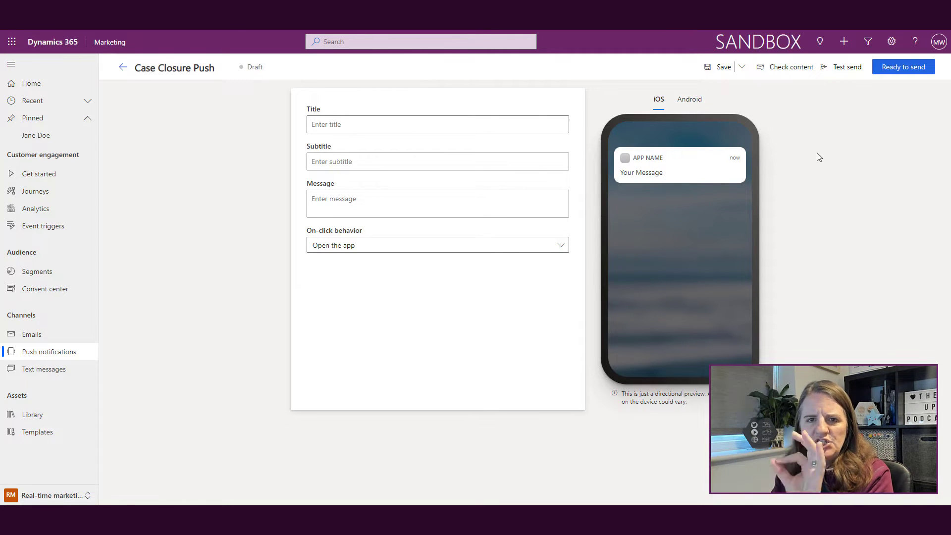
- Enter the title 'Thank you!' and subtitle 'Please send us your feedback'
left_click(437, 124)
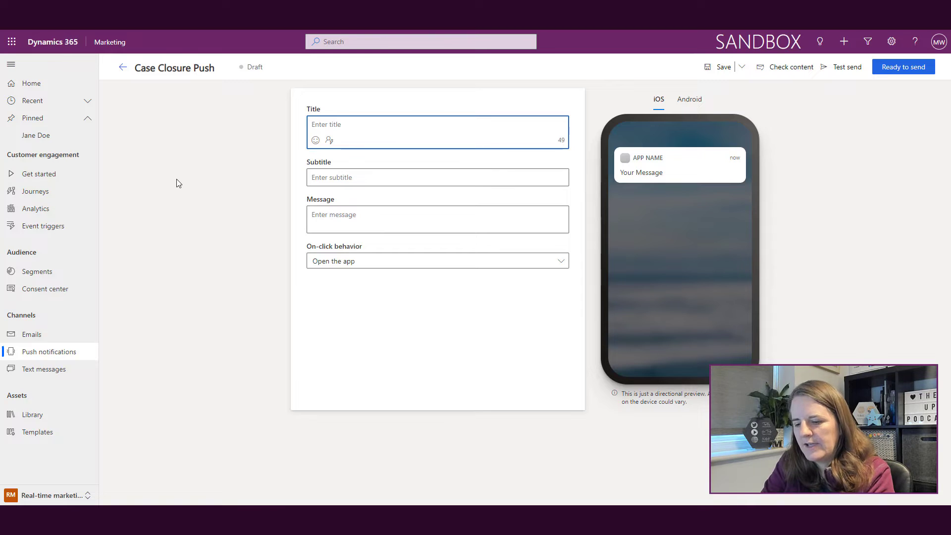
type("Thank you!")
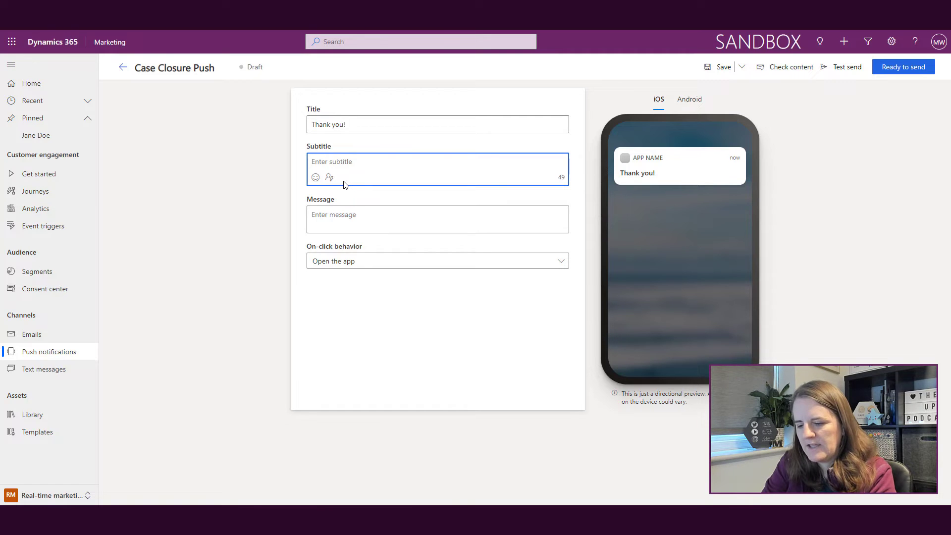
type("Please")
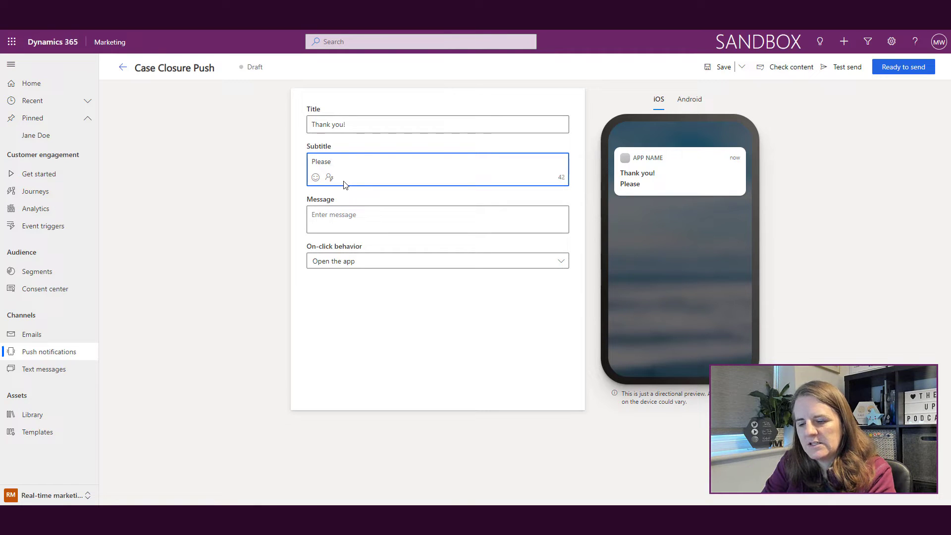
type("send us your feed")
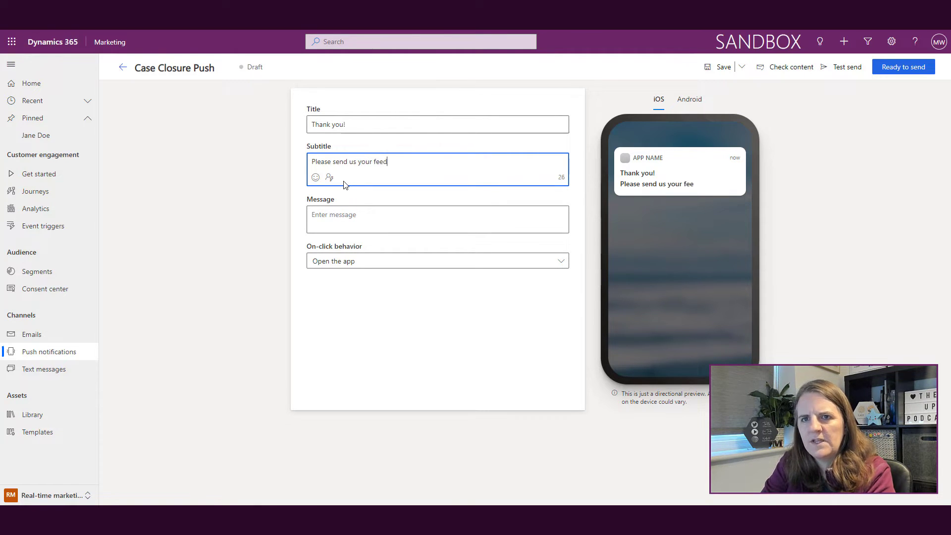
type("back")
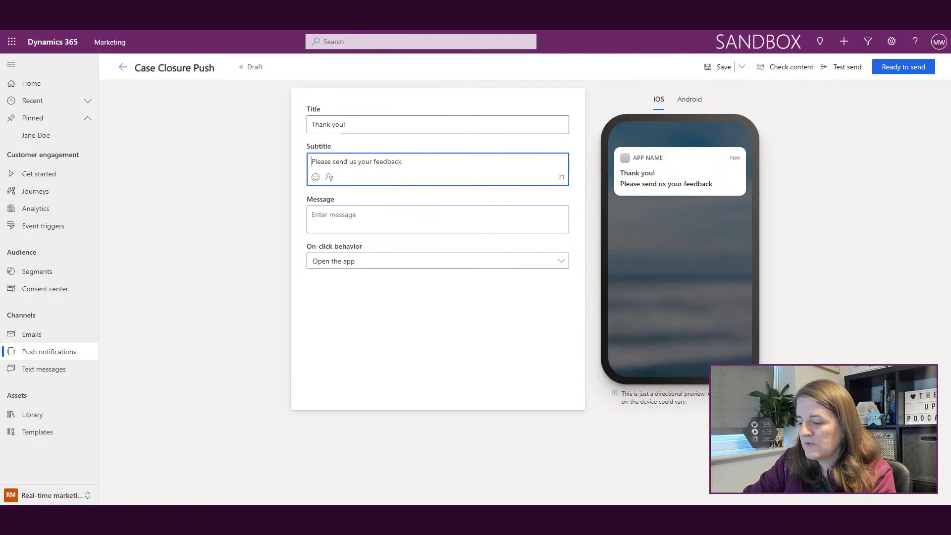
mouse_move(302, 154)
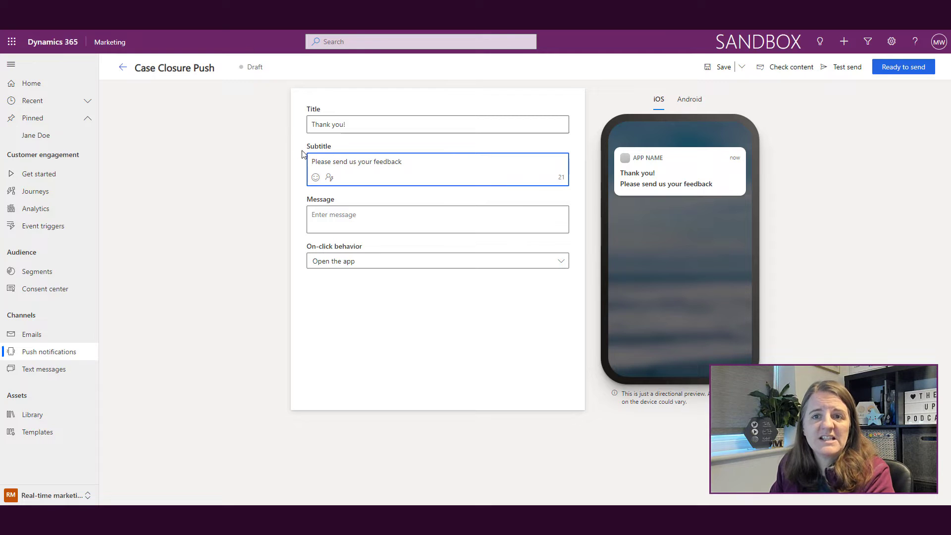
- Insert the Contact First Name token at the start of the subtitle and save it
left_click(329, 177)
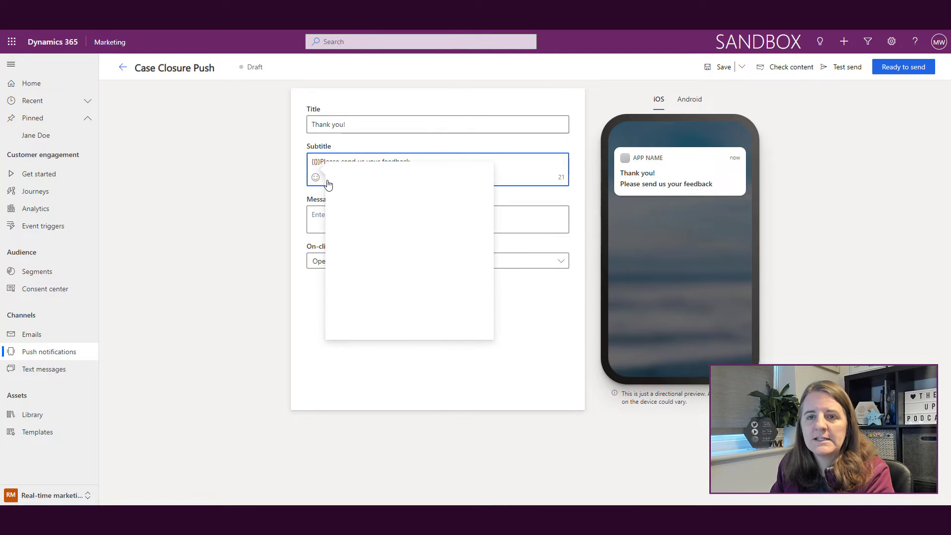
left_click(316, 178)
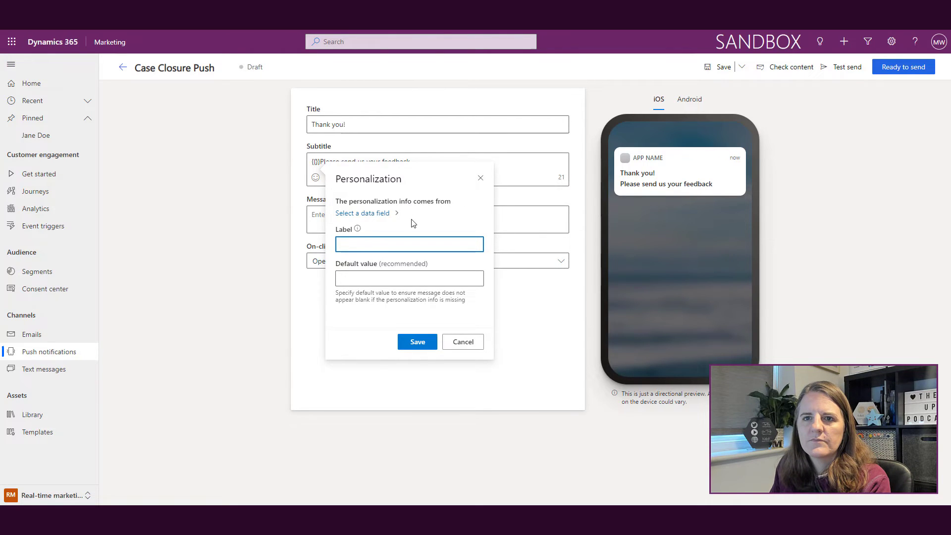
left_click(362, 213)
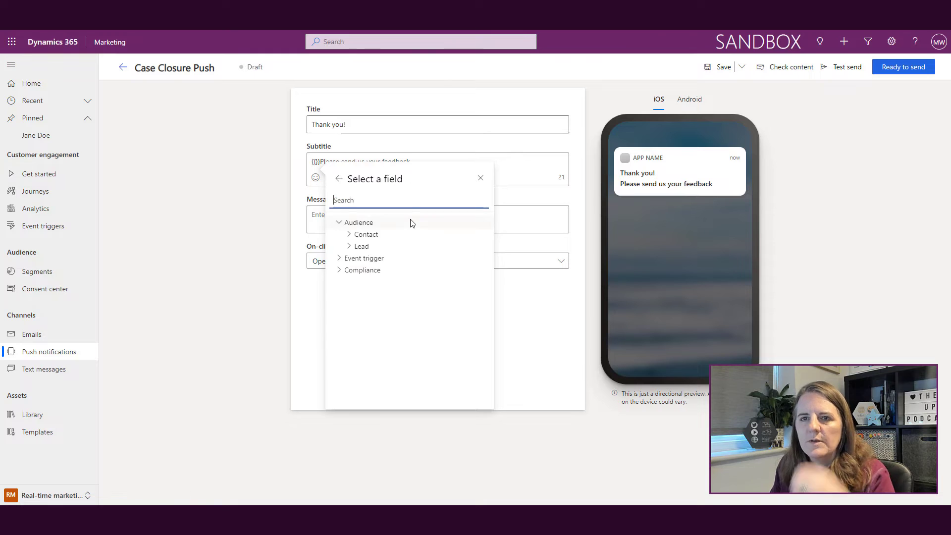
type("First name")
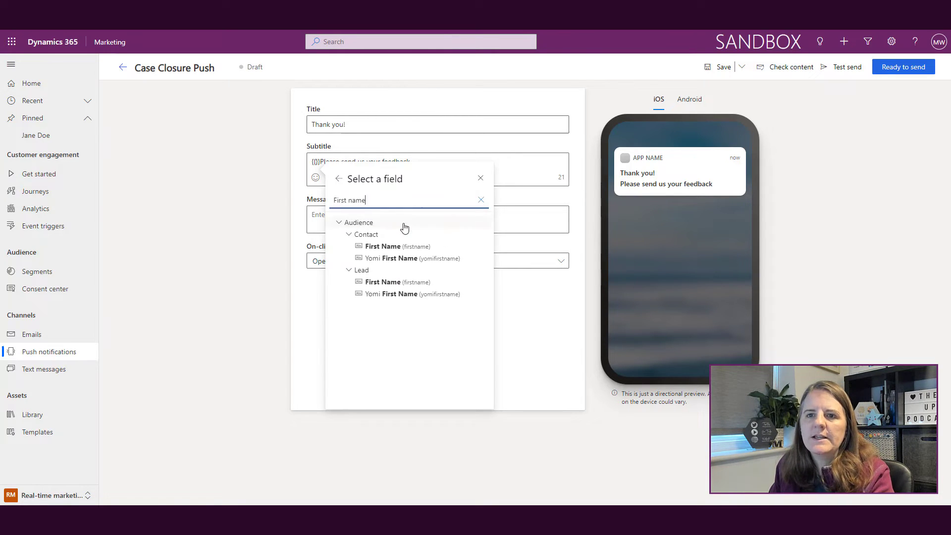
left_click(380, 246)
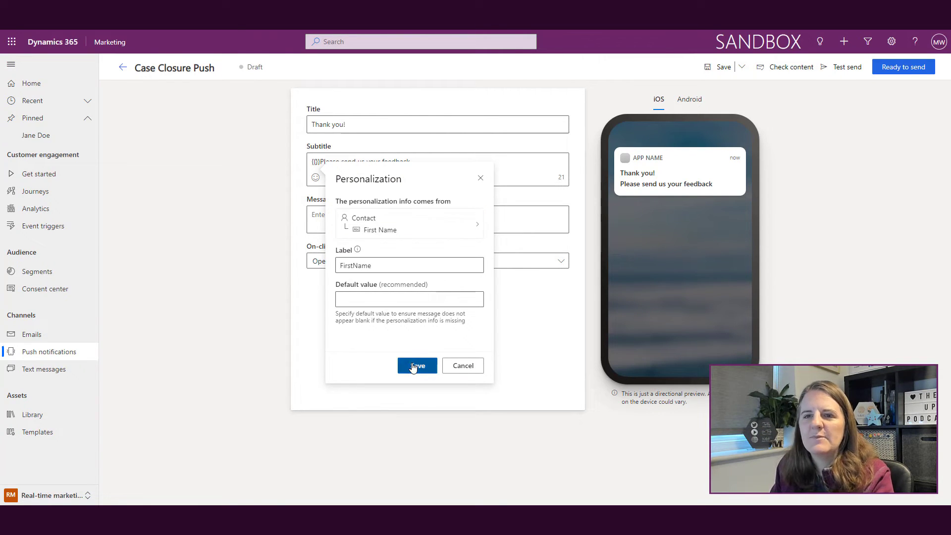
left_click(416, 366)
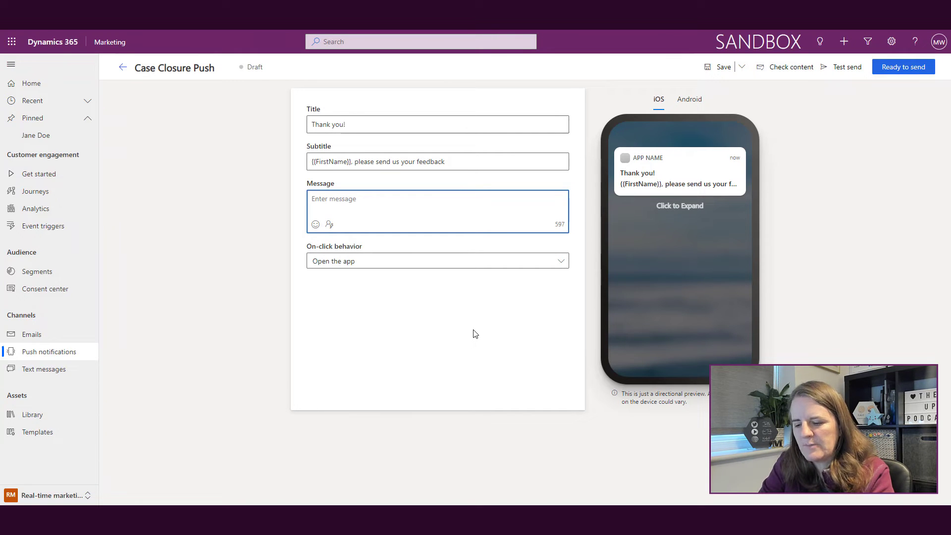
- Enter the message 'We recently closed a case for you. We would love to get your thoughts.'
type("We recently closed a case for you.")
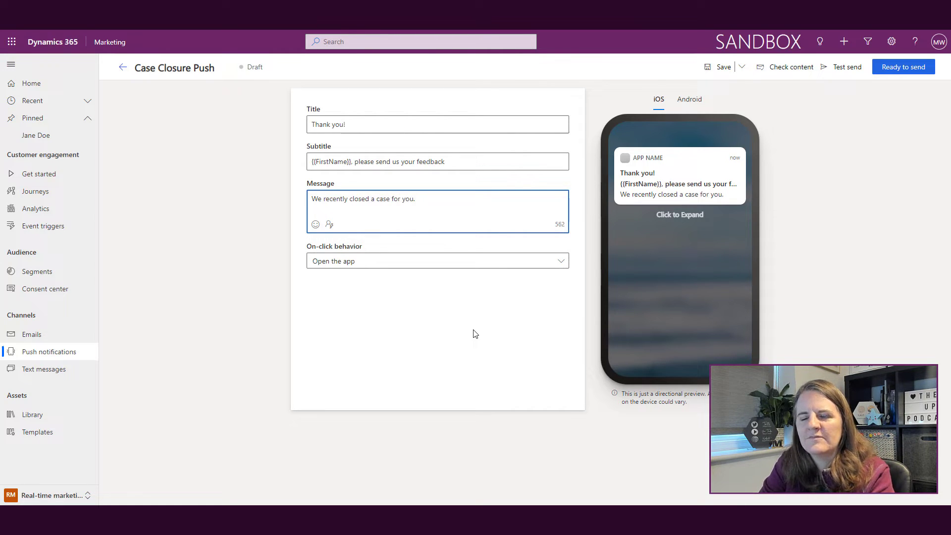
type("We would love to")
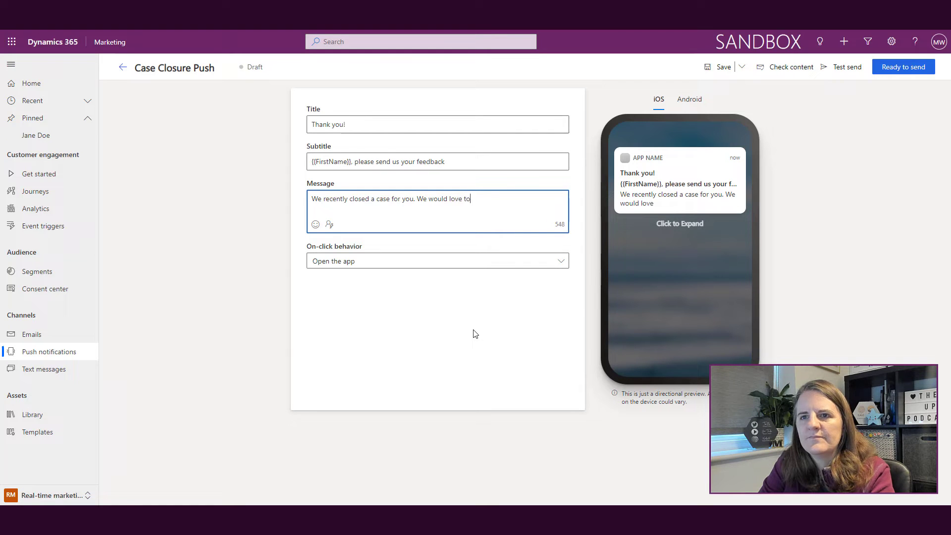
type("get your thoughts")
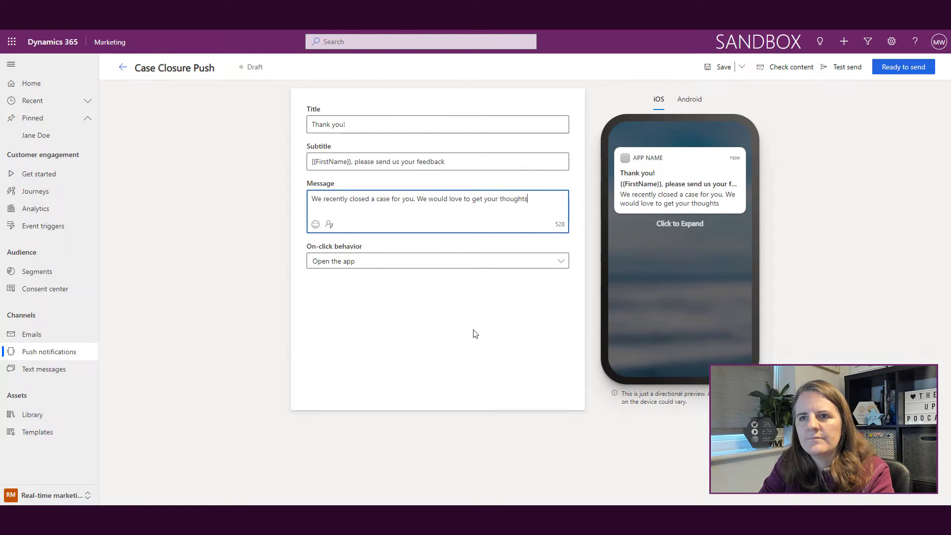
type(".")
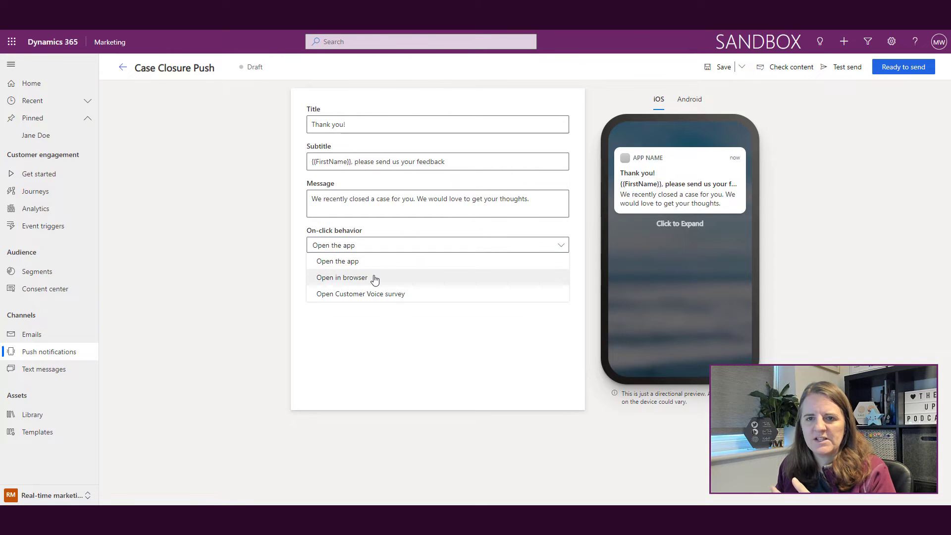
- Set on-click behavior to open the 'Event Feedback - Your Opinion Matters' Customer Voice survey
left_click(342, 277)
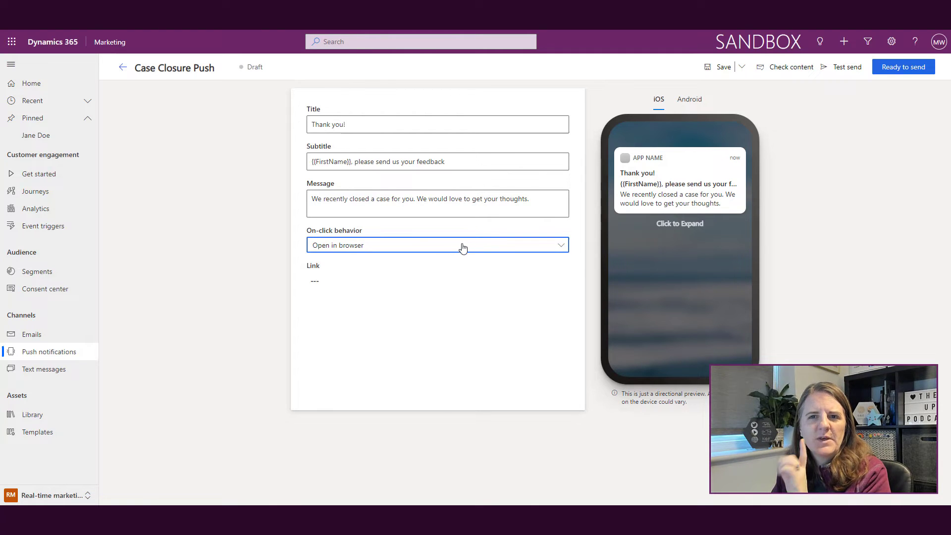
left_click(438, 245)
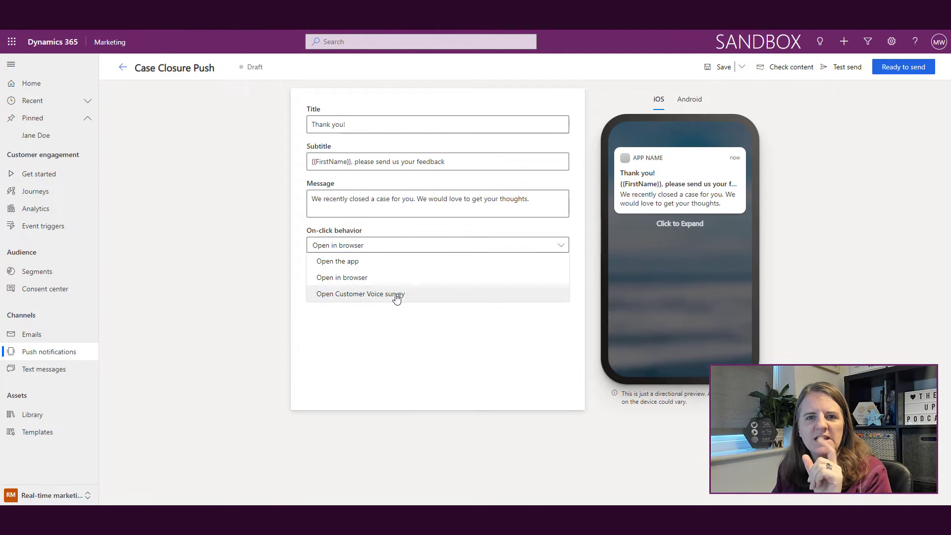
left_click(359, 294)
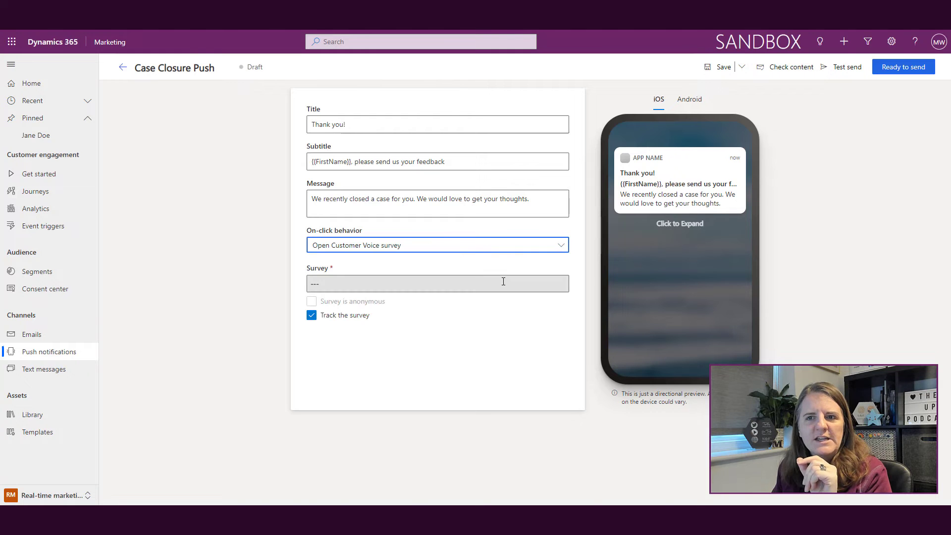
left_click(438, 284)
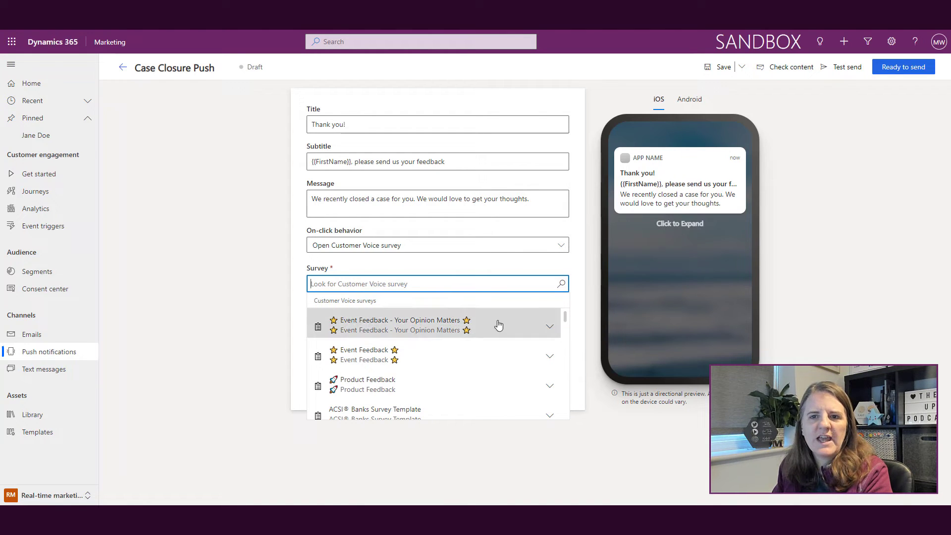
left_click(400, 320)
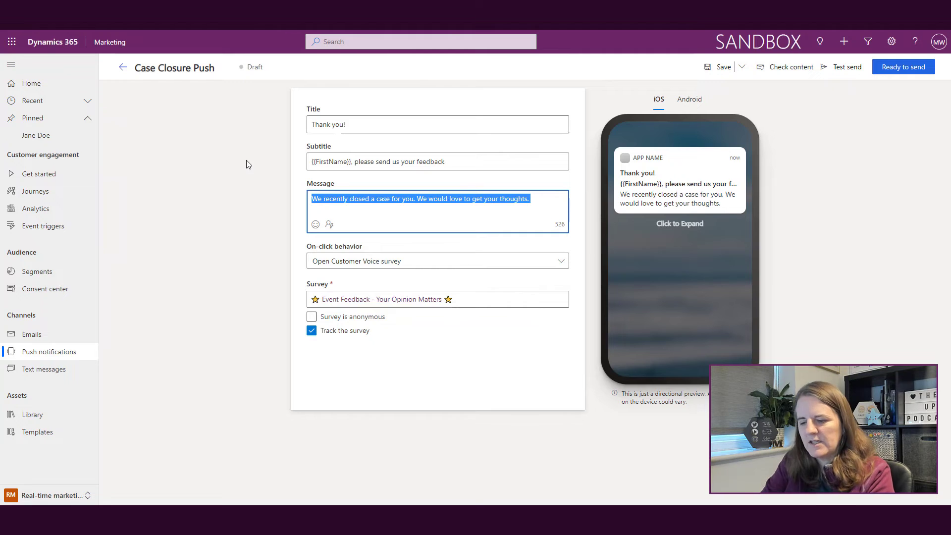
- Reword the message to thank them for attending and end with 'Let us know your thoughts!'
type("Thanks for attending our event.")
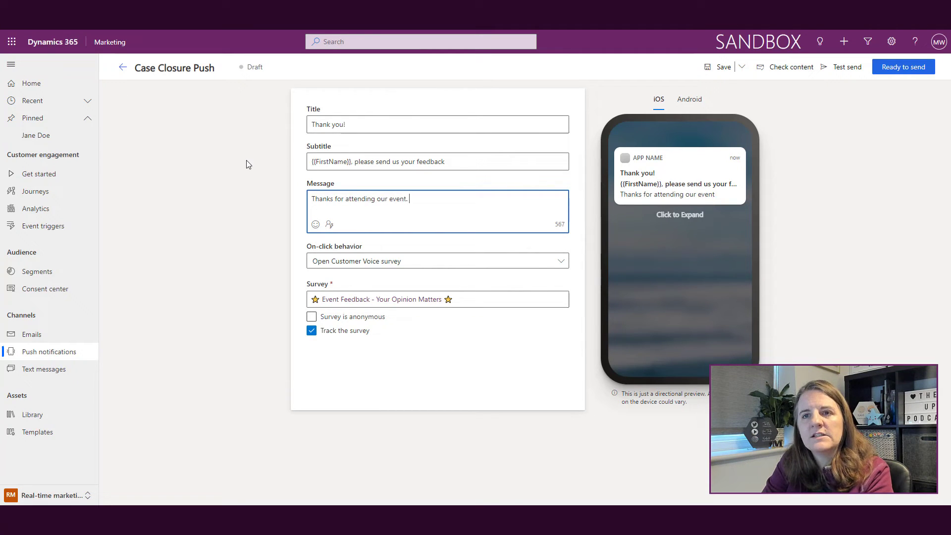
type("Let us know your th")
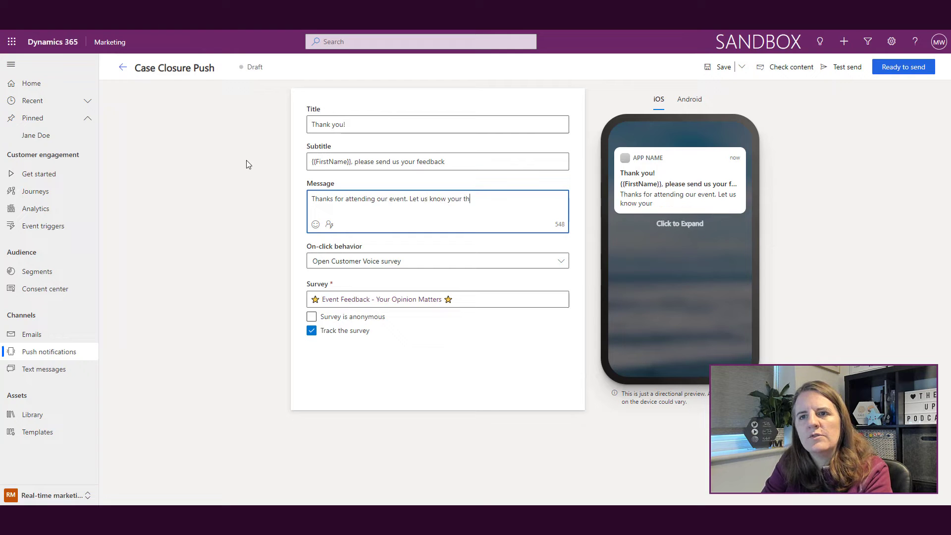
type("oughts!")
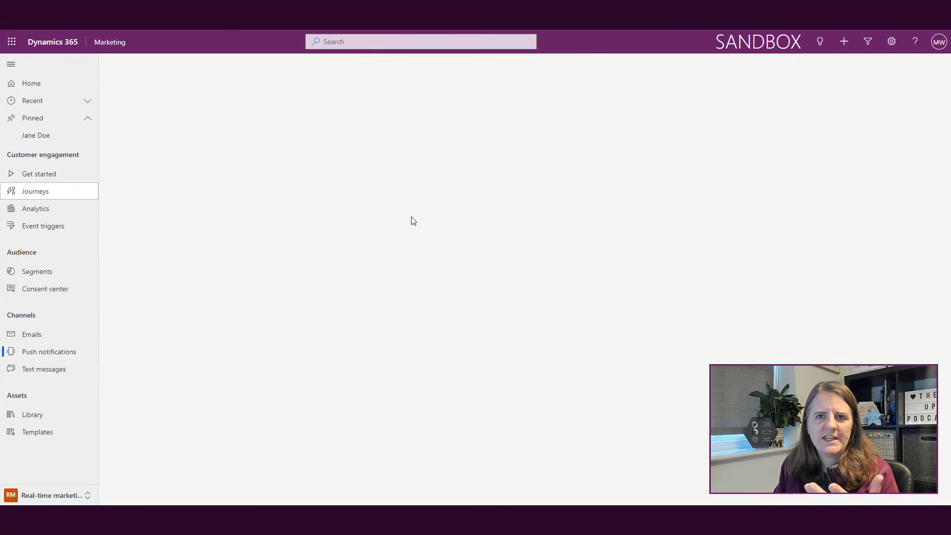
- Create an event-based journey triggered by Case Closed Send Survey, starting 22 November 2021
left_click(35, 191)
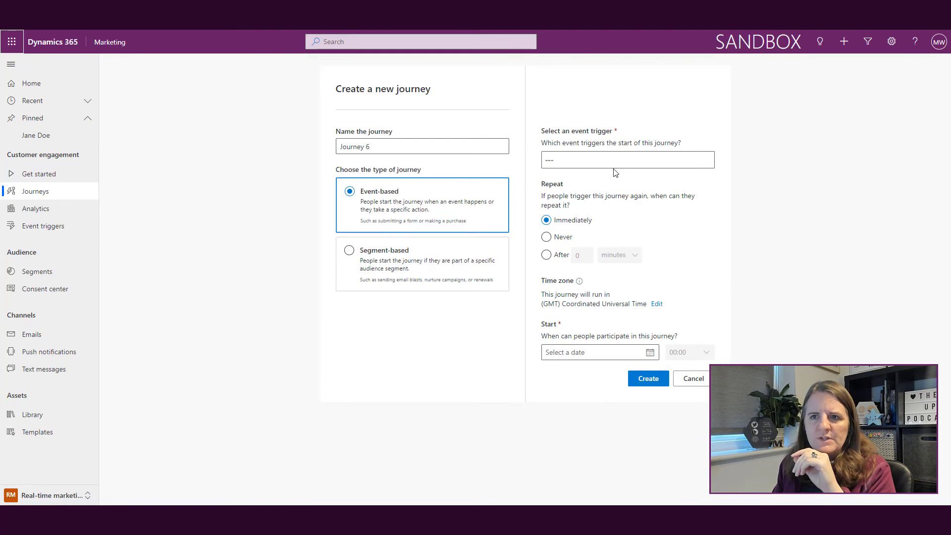
left_click(626, 159)
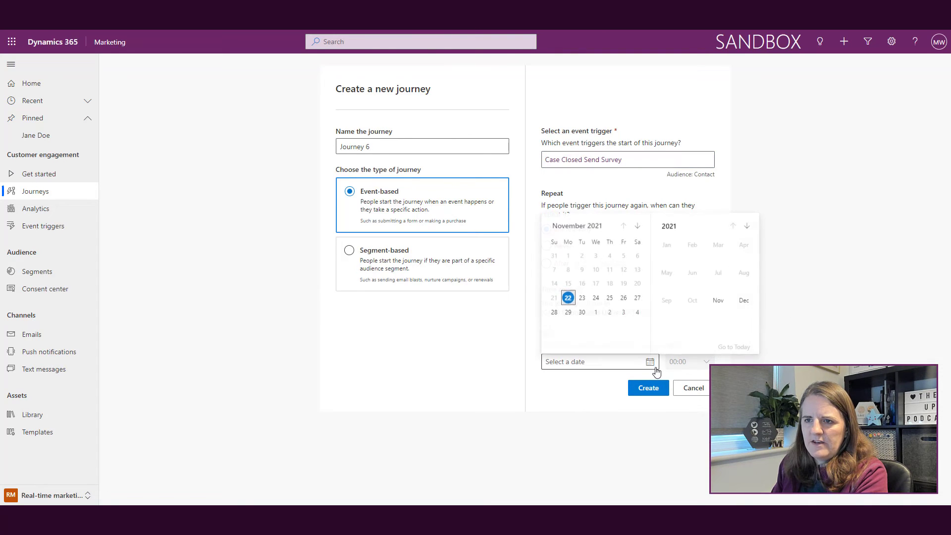
left_click(647, 388)
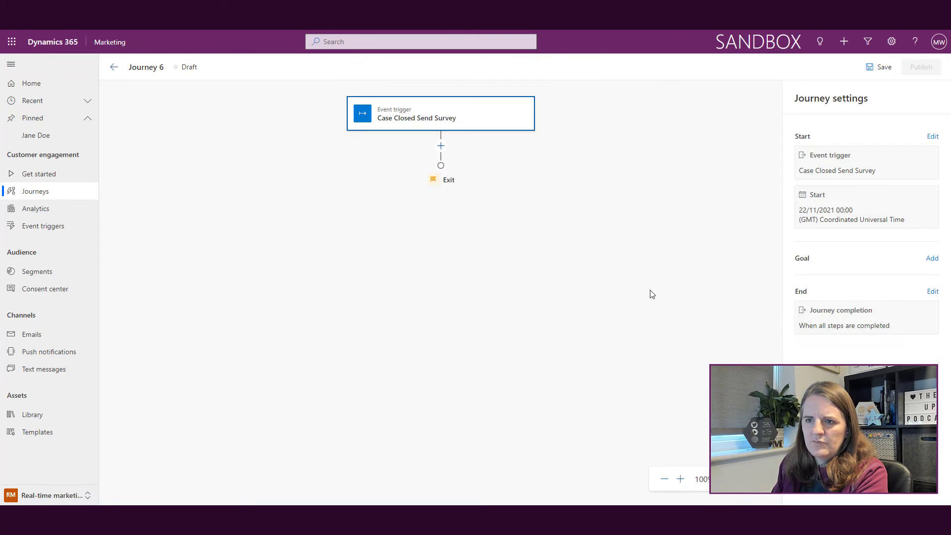
- Add a push notification step after the trigger that sends Case Closure Push
left_click(441, 145)
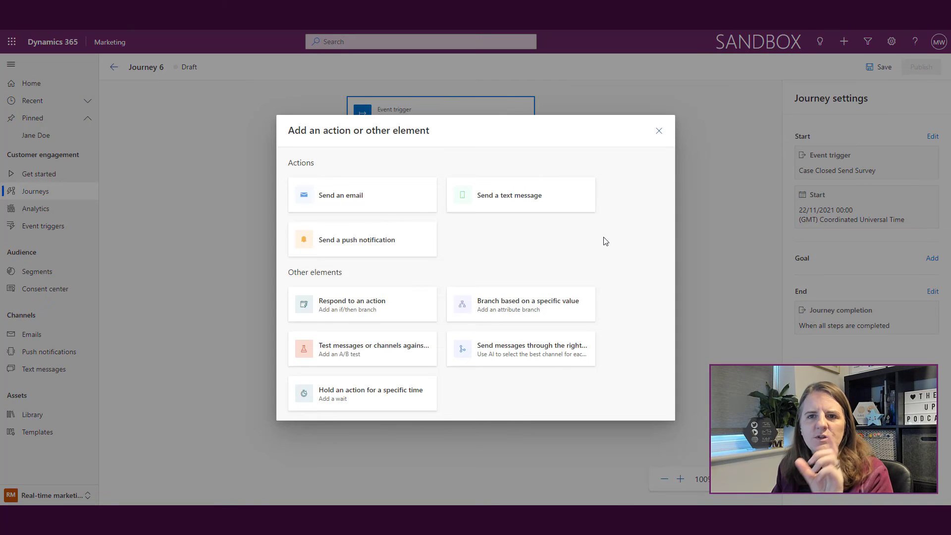
left_click(357, 240)
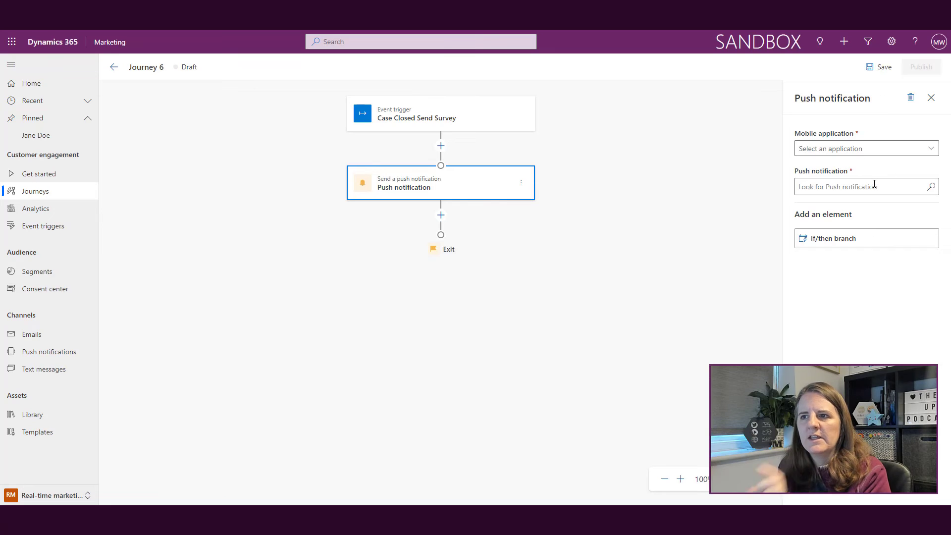
left_click(866, 186)
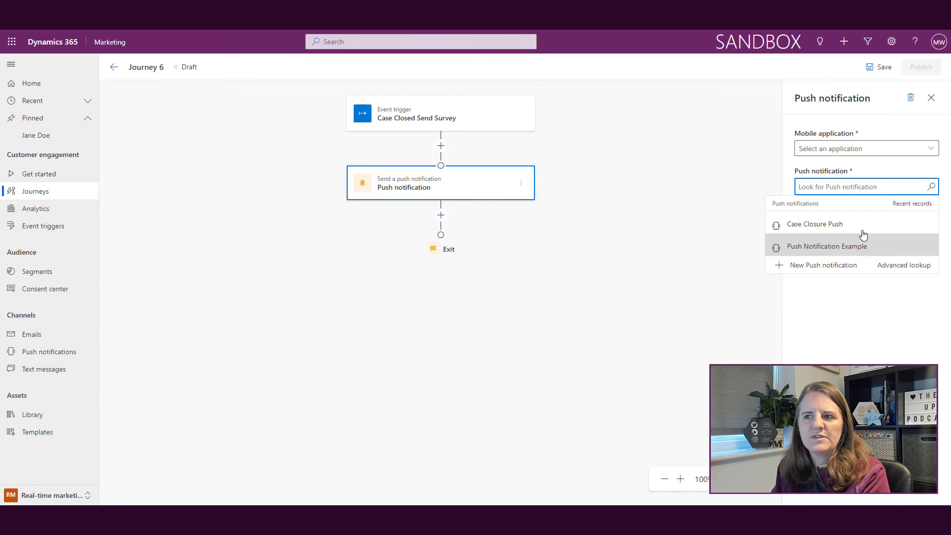
left_click(814, 223)
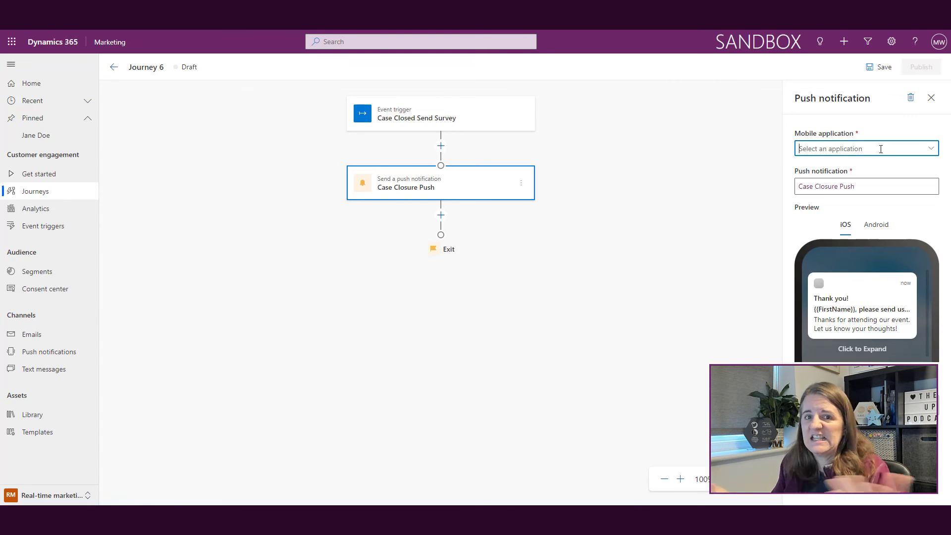
left_click(614, 183)
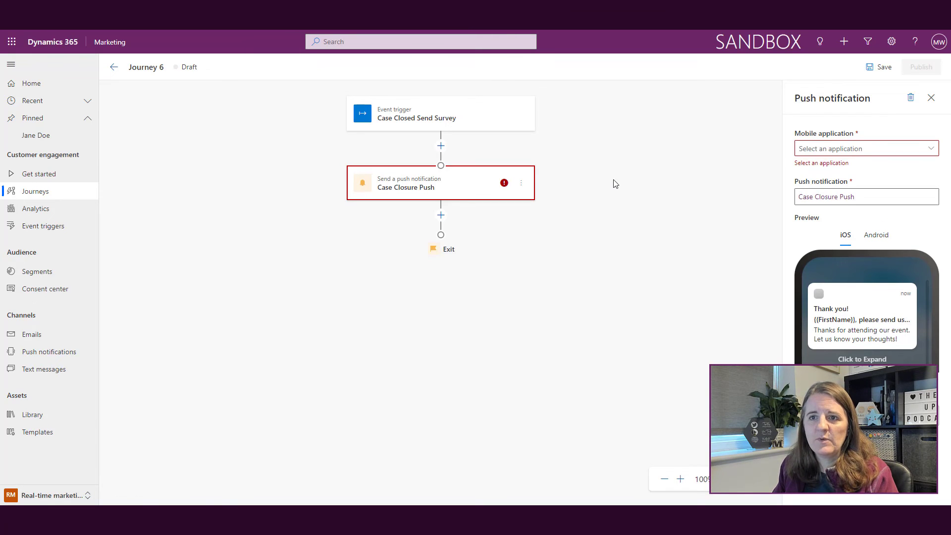
mouse_move(506, 187)
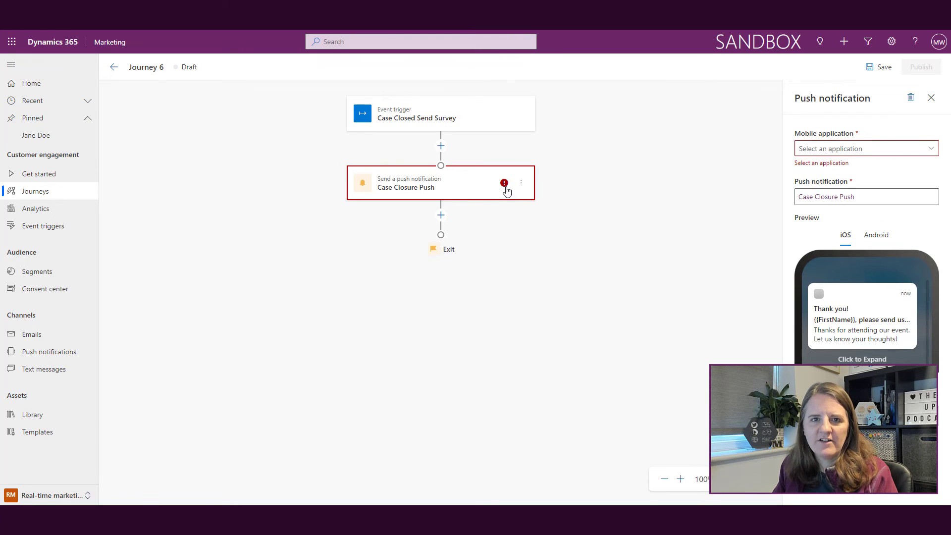